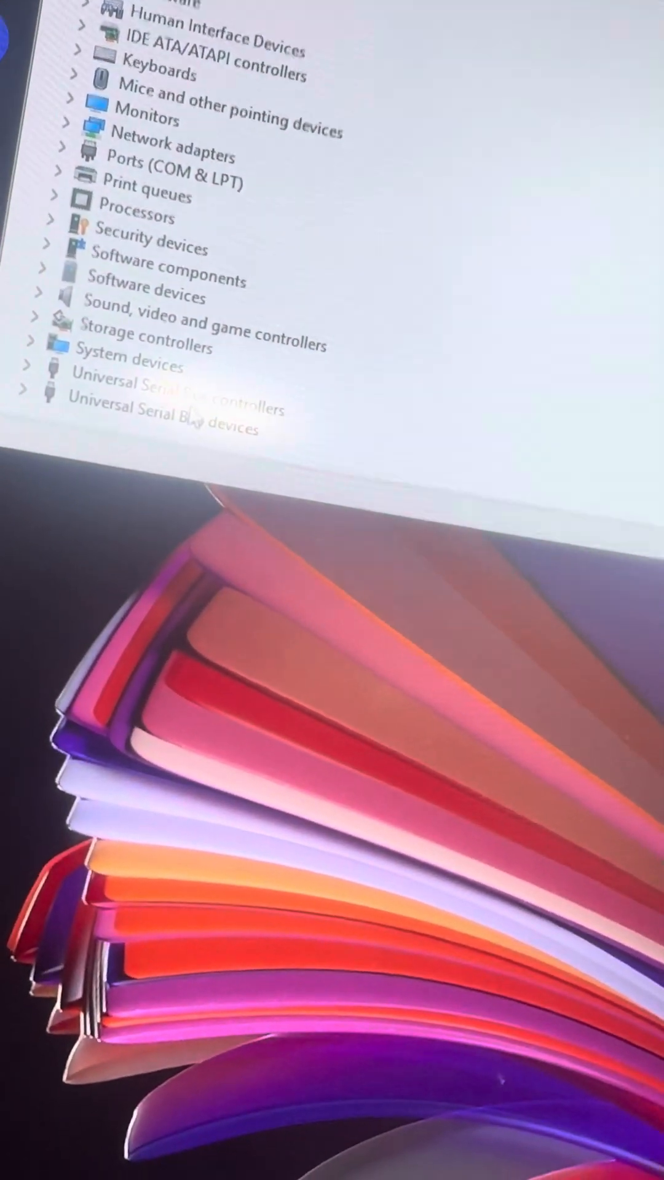
# - Select and expand the USB category to reveal the LianLi-SL-infinity-v1.4 and NZXT Kraken Elite V2 entries
pyautogui.click(189, 364)
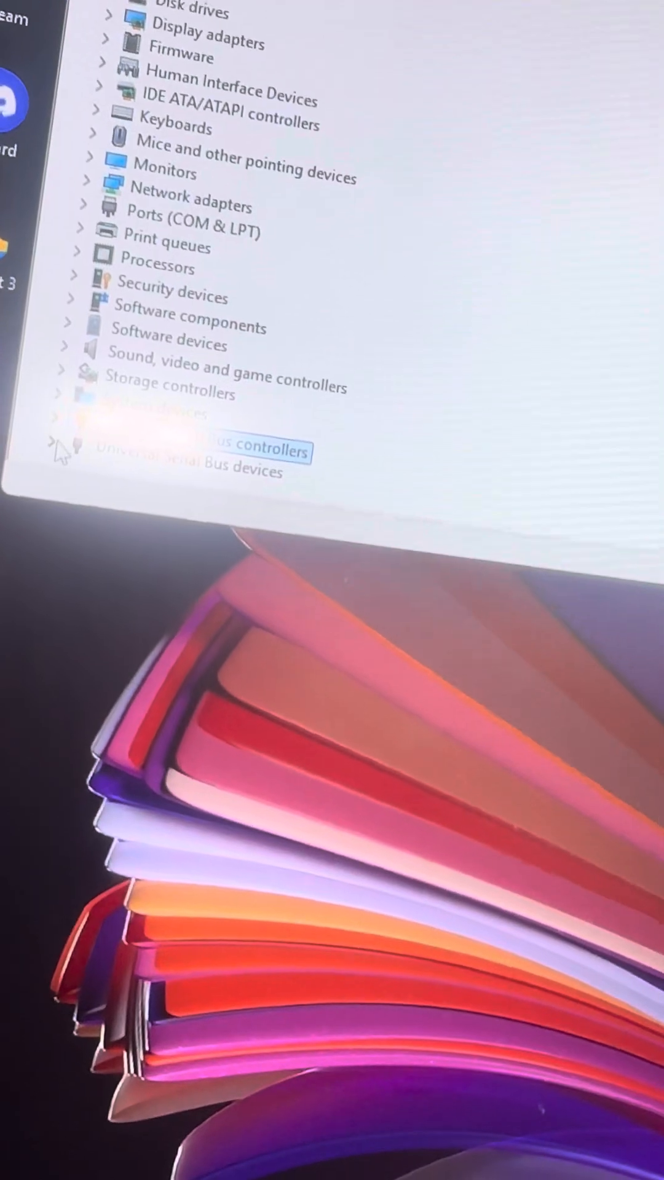
pyautogui.click(64, 448)
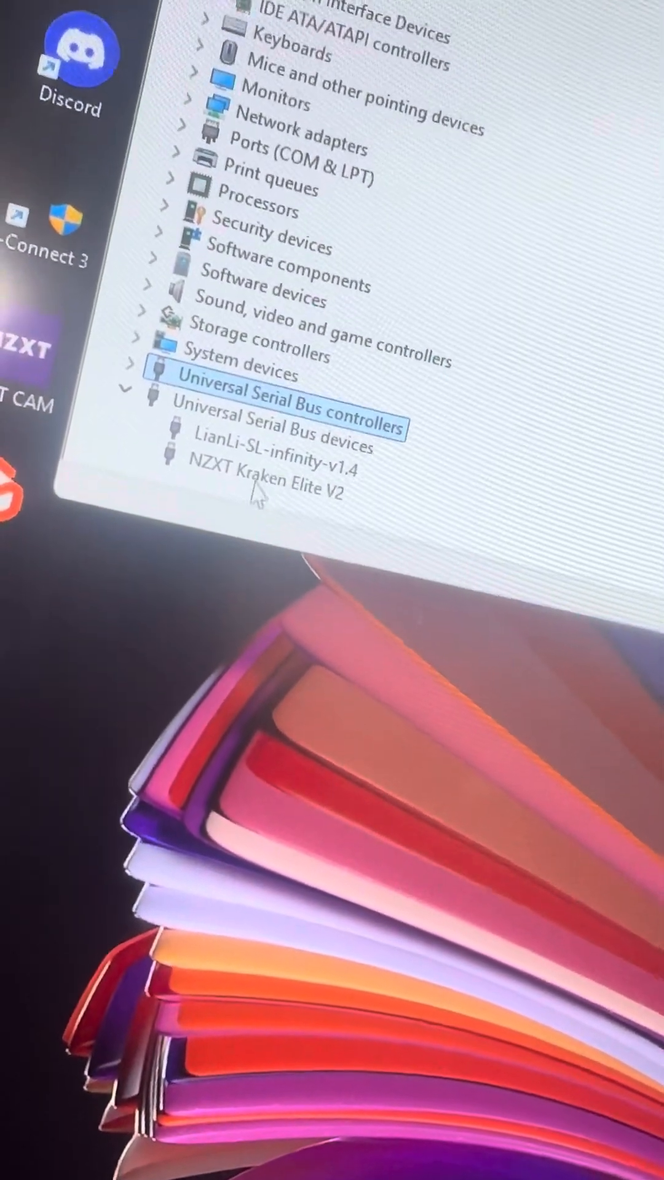